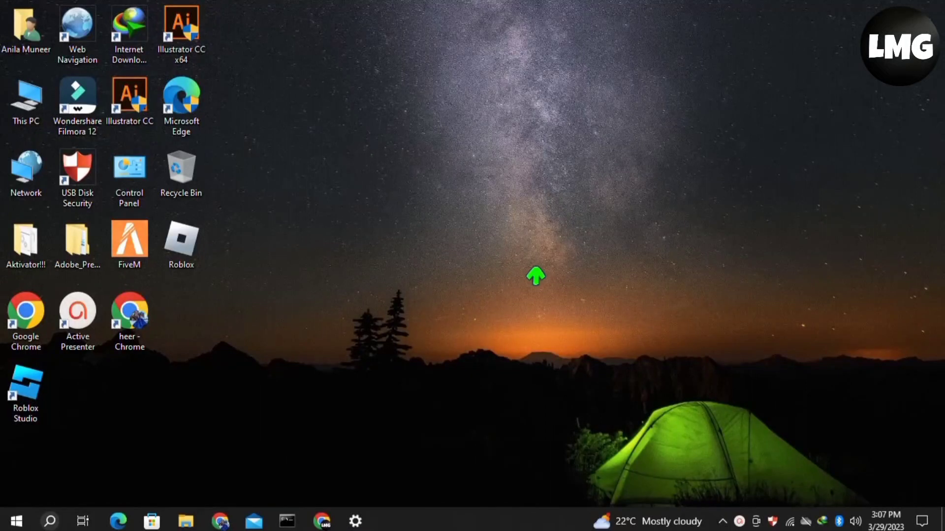
mouse_move(319, 518)
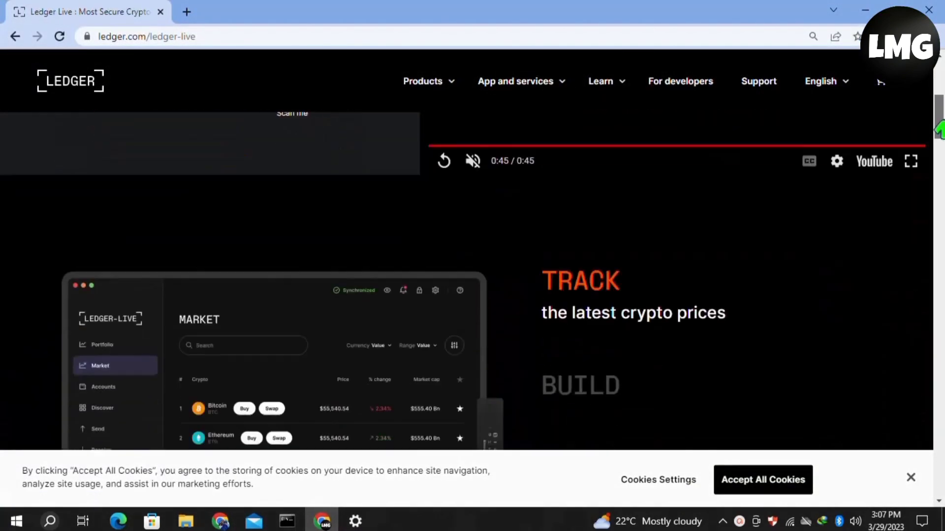
scroll(down, 3)
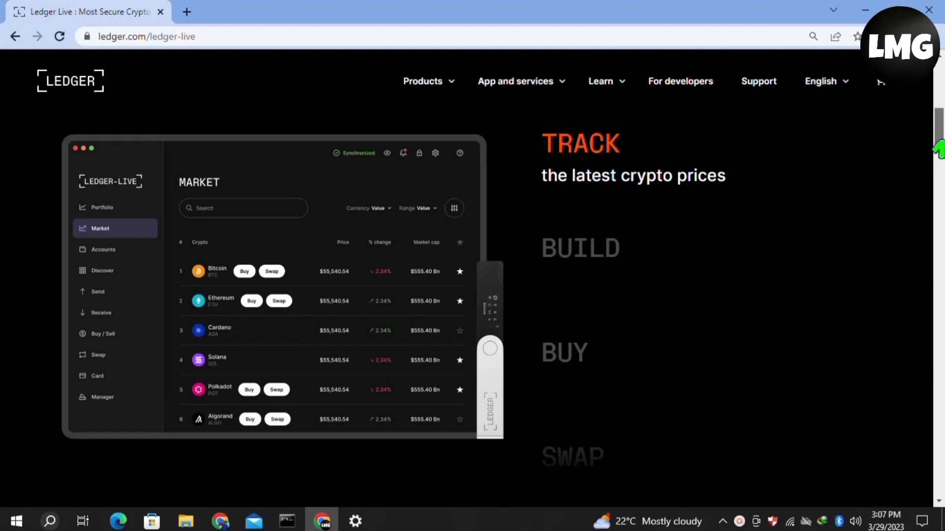
scroll(down, 3)
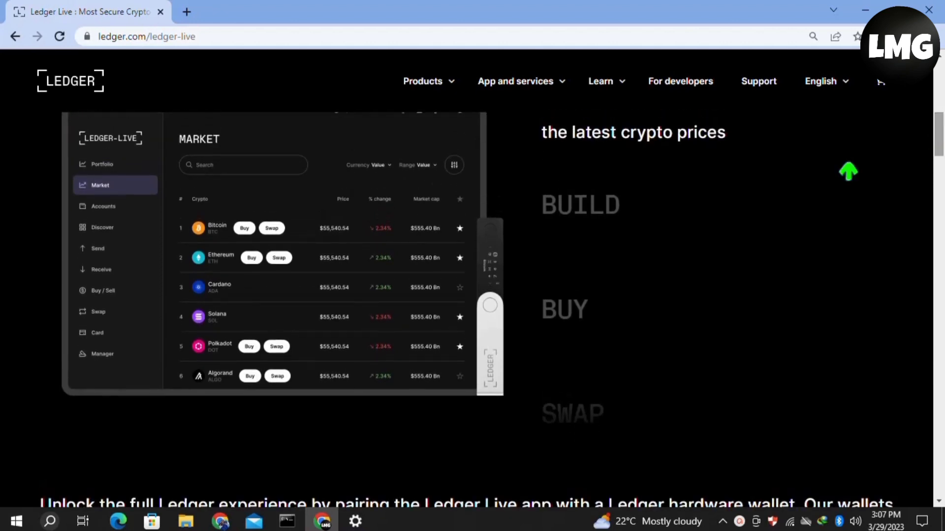
mouse_move(140, 236)
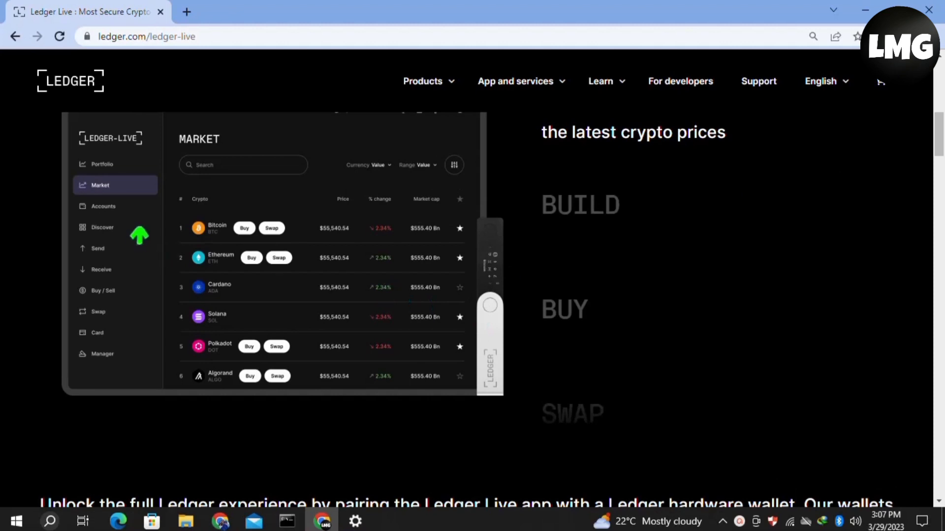
mouse_move(496, 266)
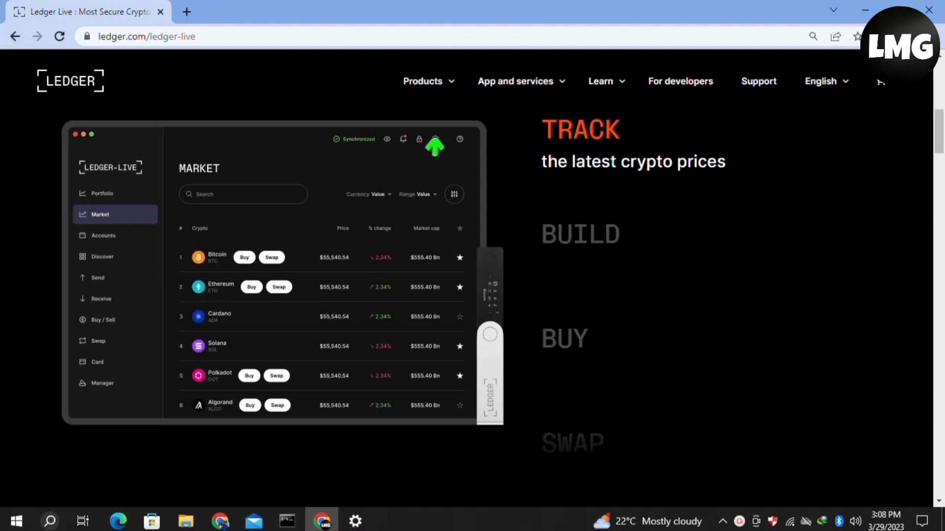
mouse_move(216, 408)
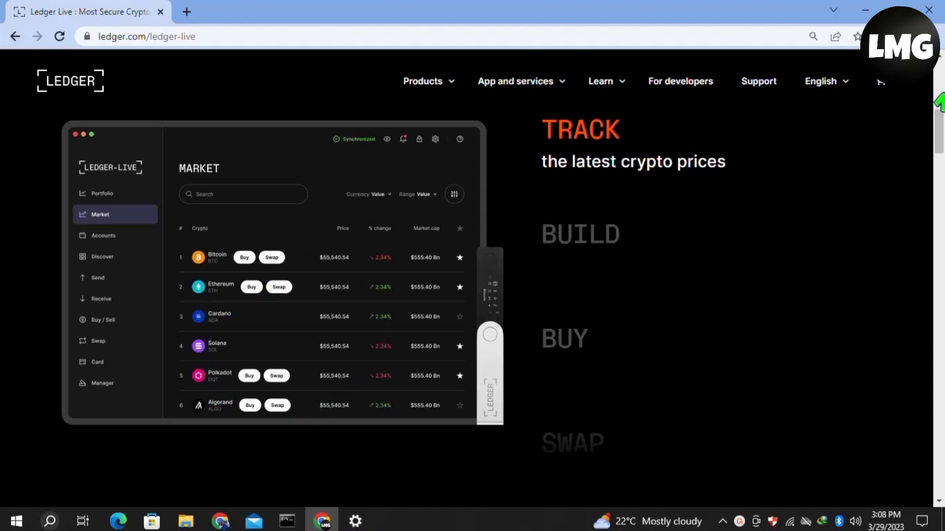
scroll(down, 3)
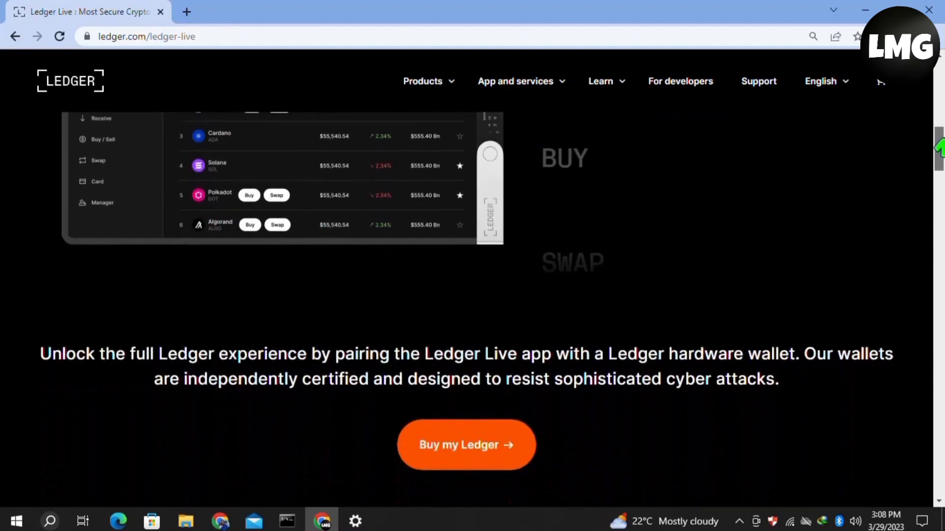
scroll(down, 3)
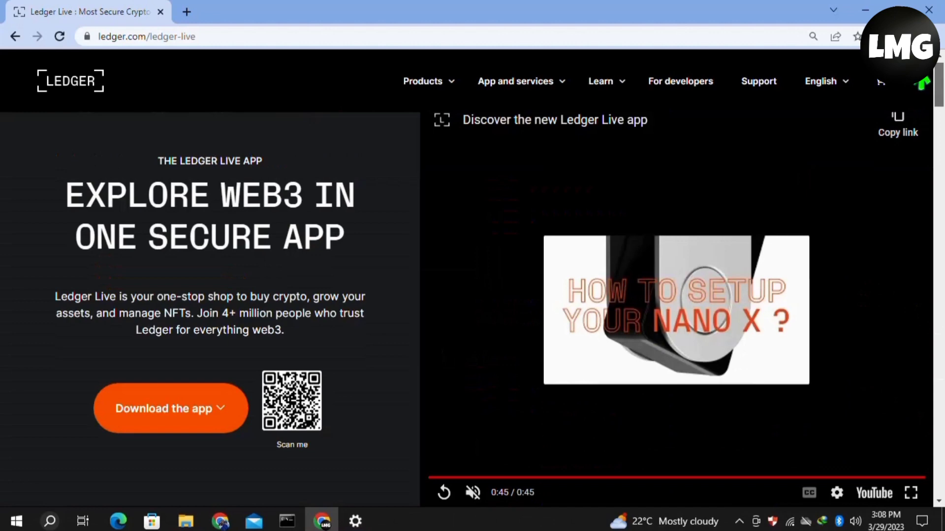
scroll(down, 3)
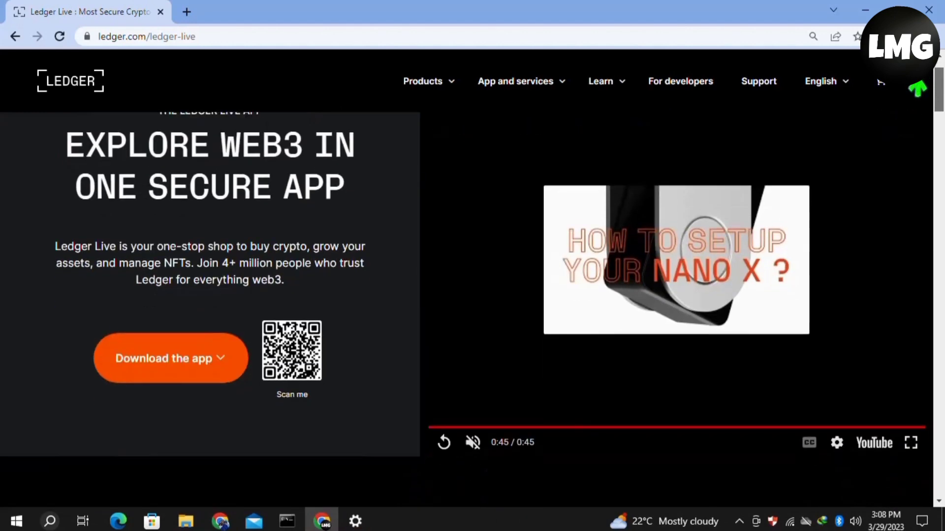
scroll(down, 3)
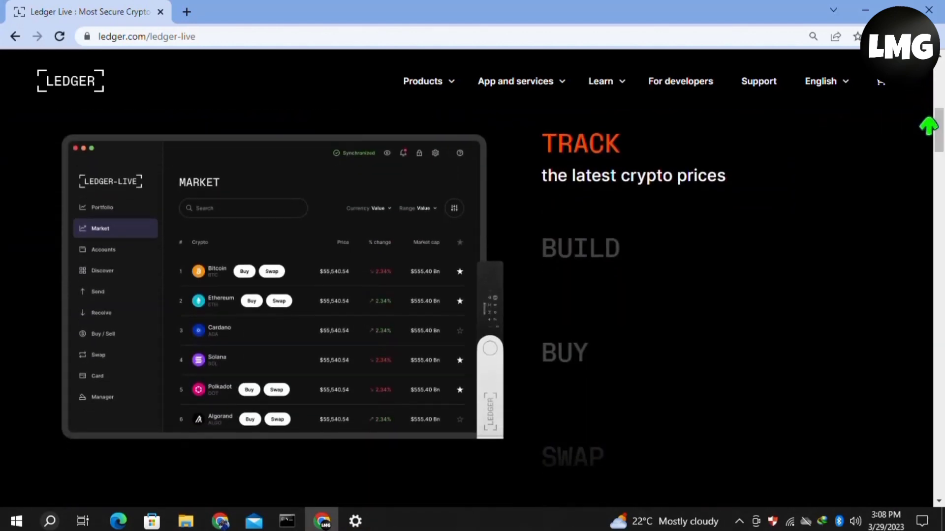
mouse_move(370, 388)
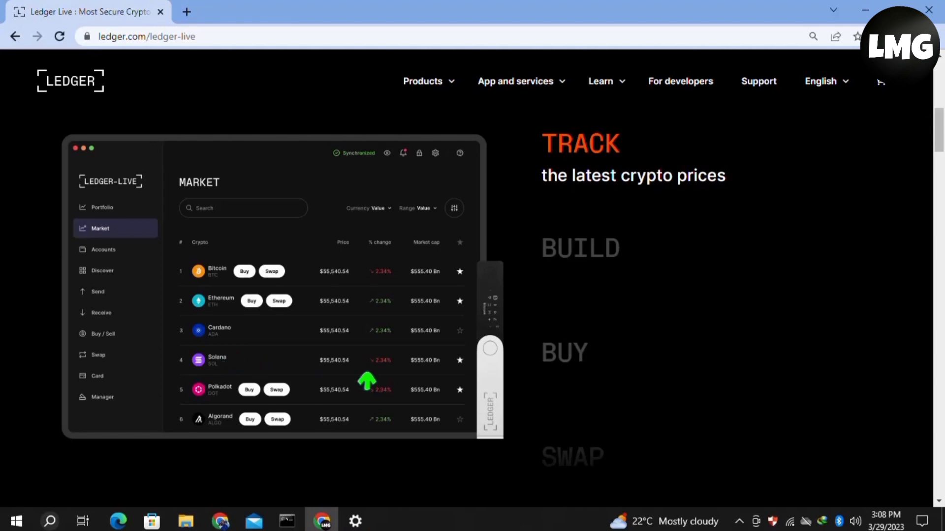
mouse_move(583, 237)
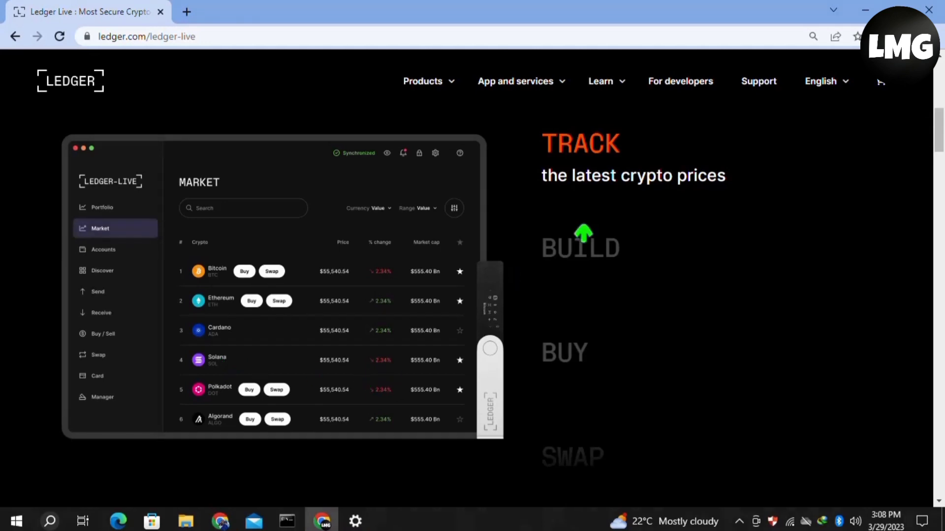